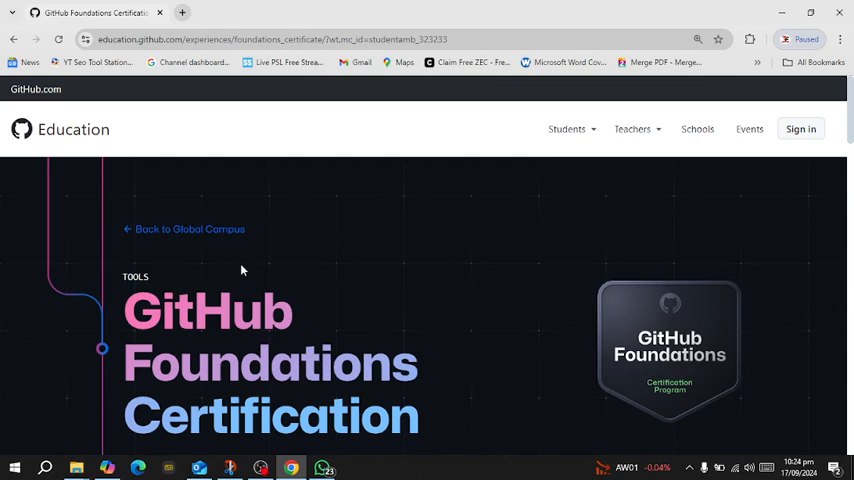
Step: Scroll the Foundations certificate page down to the study guide, resource repo and Registration Page cards
scroll("down", 3)
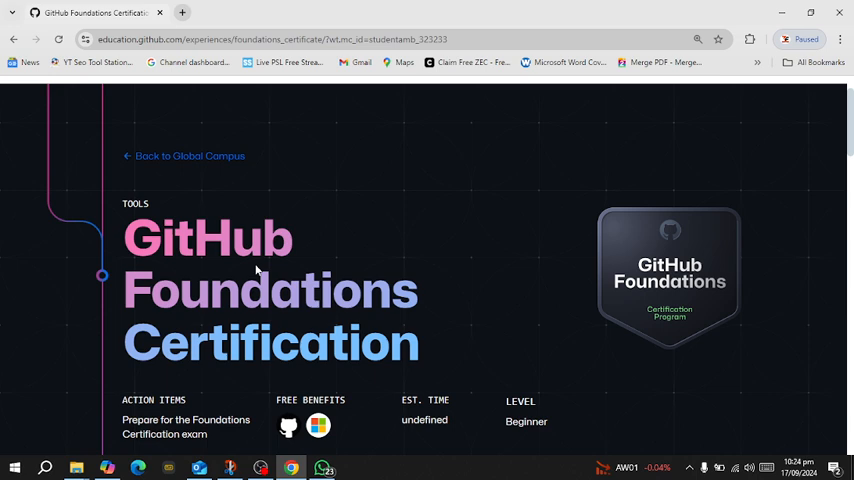
mouse_move(142, 250)
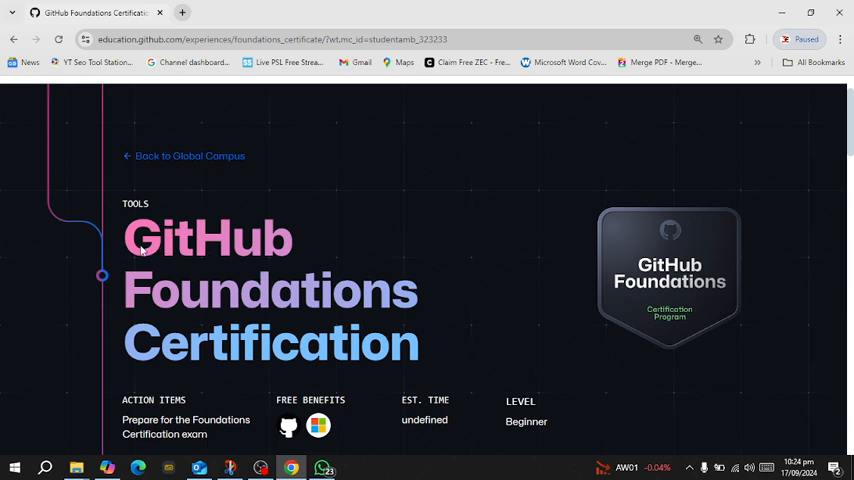
scroll("down", 3)
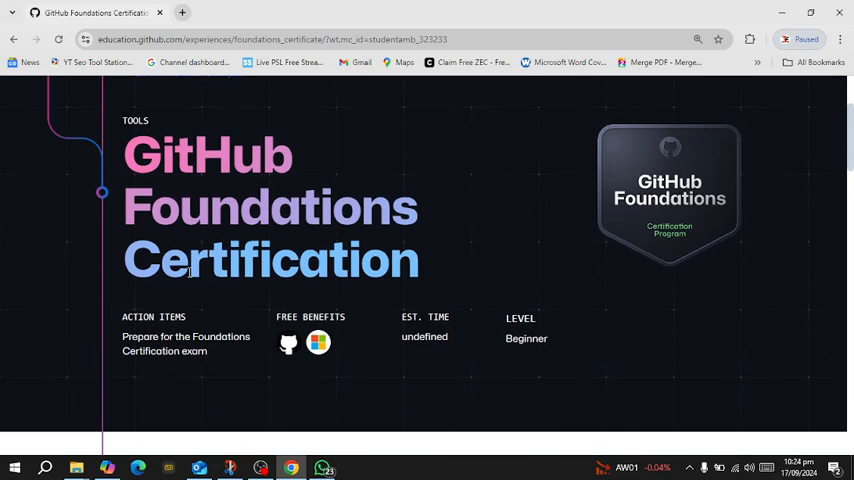
scroll("down", 3)
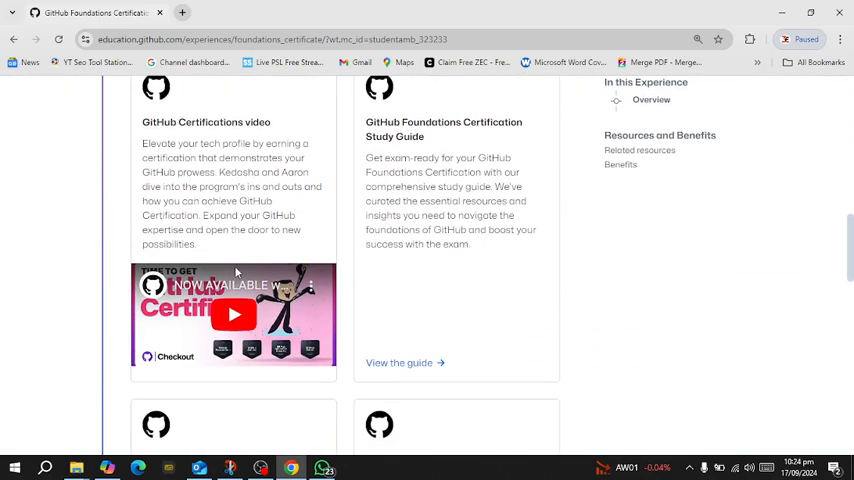
scroll("down", 3)
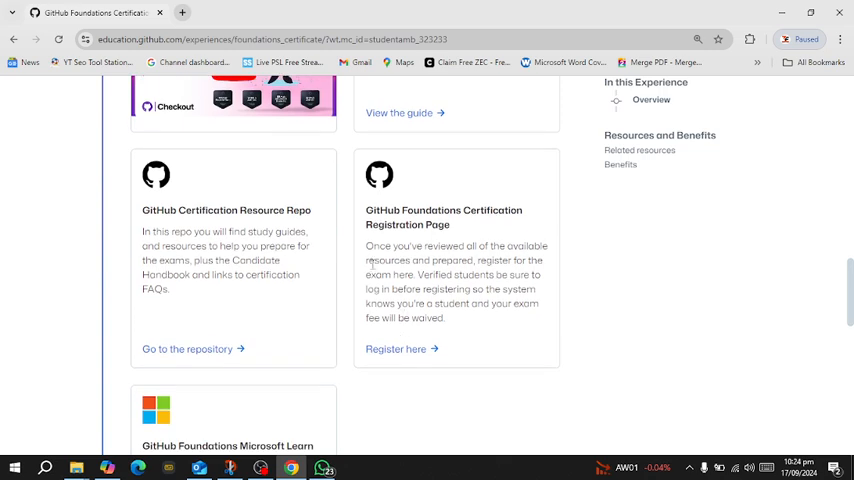
mouse_move(202, 88)
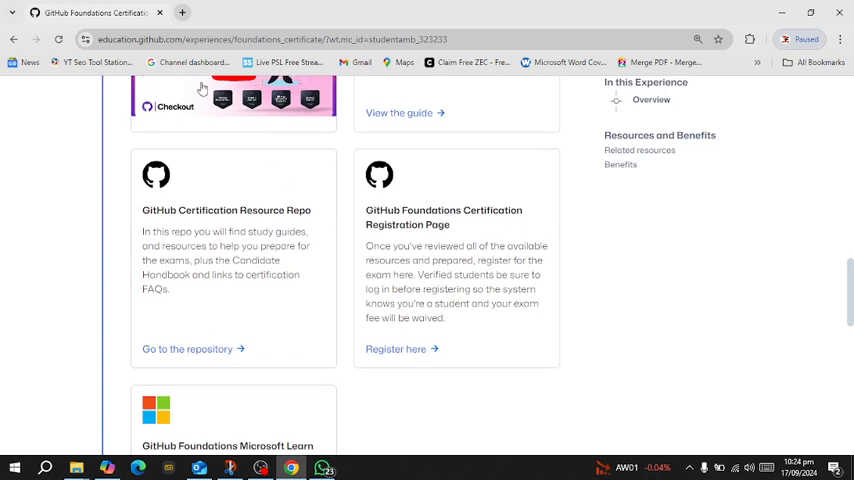
mouse_move(238, 148)
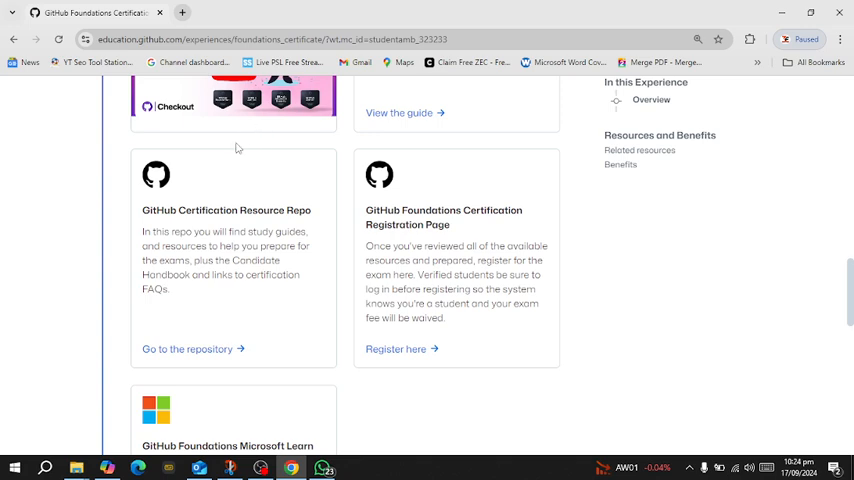
mouse_move(408, 349)
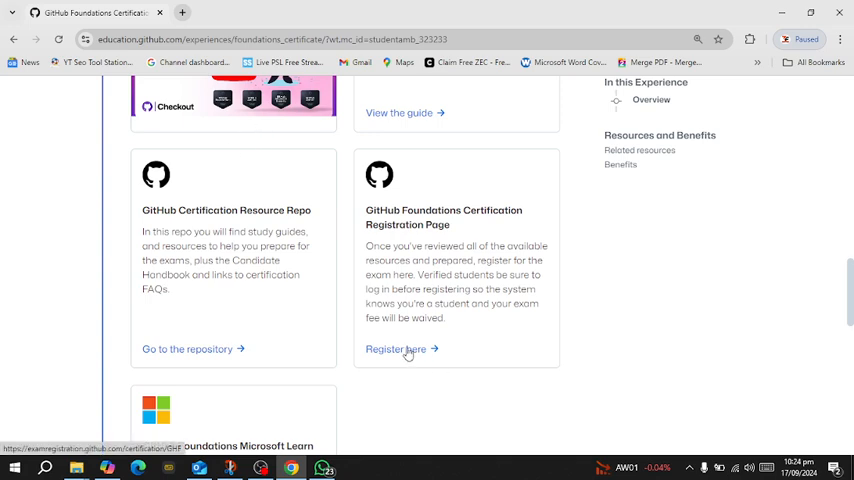
Step: Open the Foundations exam registration and view the Schedule exam section with 99 USD discounted to 0 USD
left_click(396, 349)
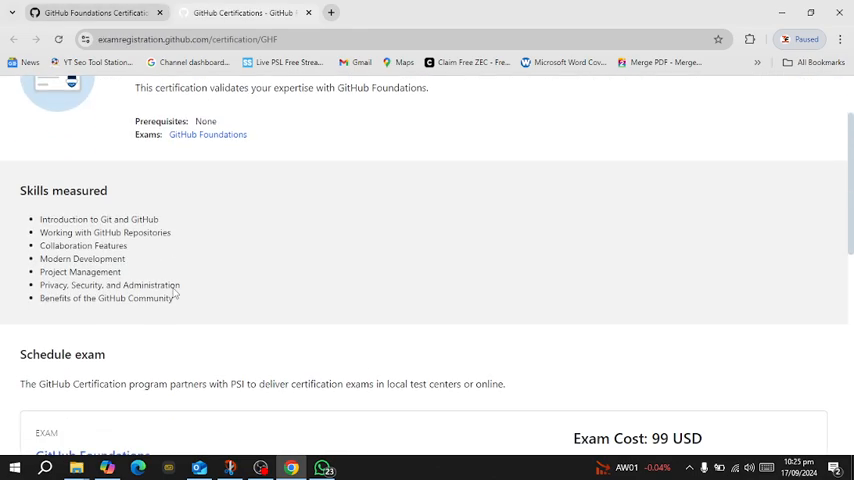
scroll("down", 3)
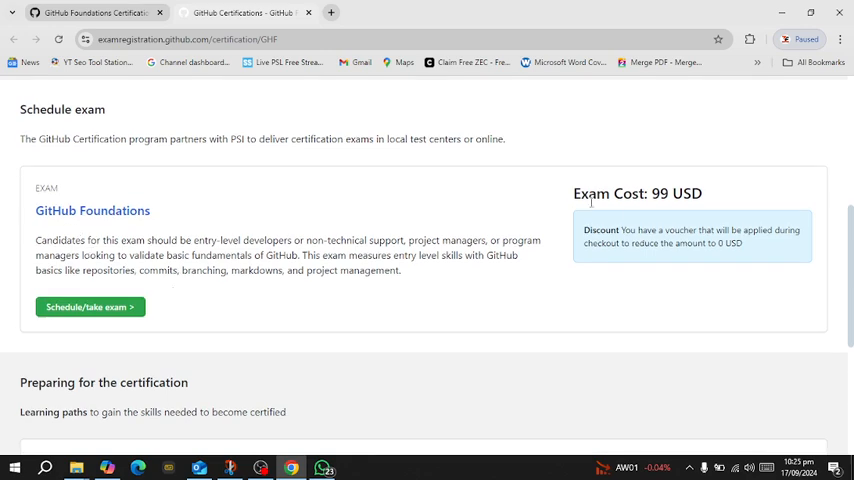
mouse_move(438, 201)
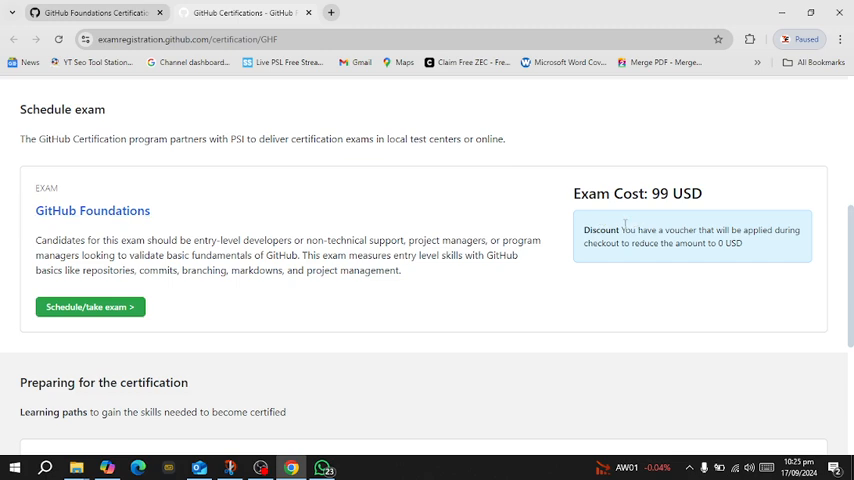
mouse_move(210, 281)
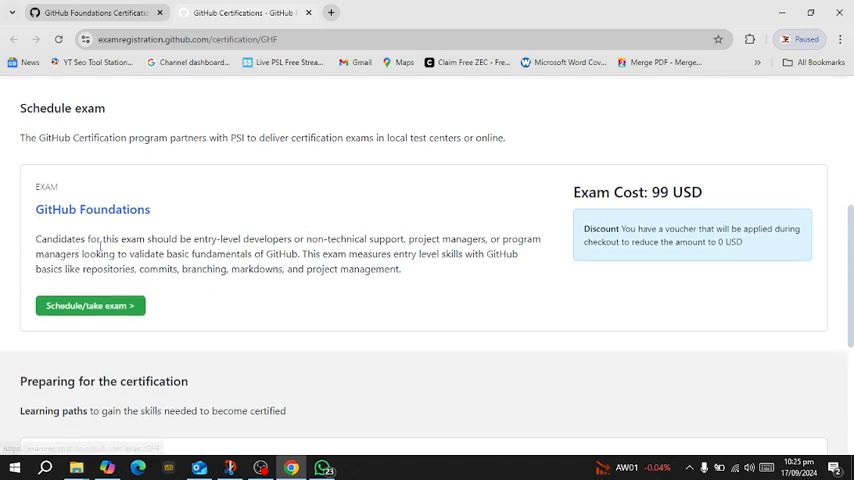
scroll("down", 3)
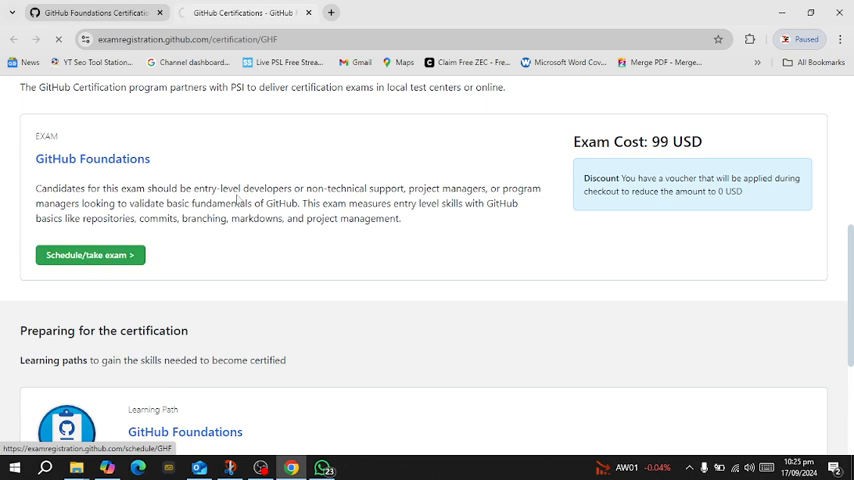
Step: Schedule the Foundations exam with 'No' accommodations and the terms accepted
left_click(89, 254)
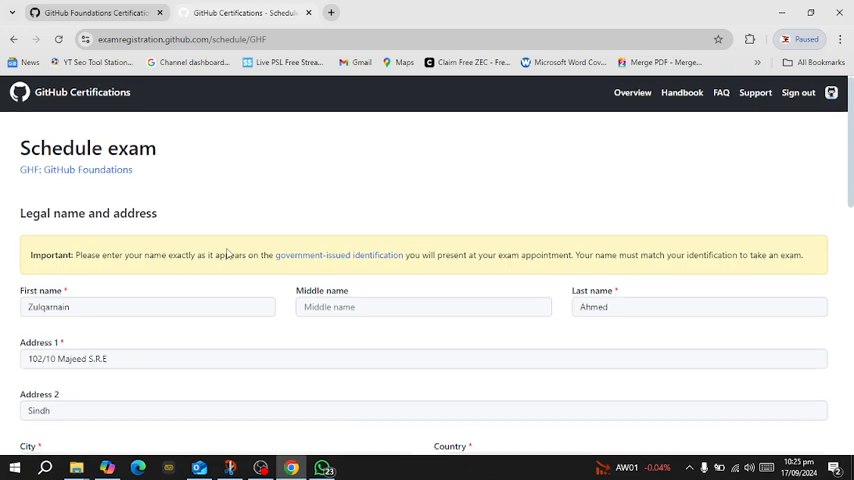
scroll("down", 3)
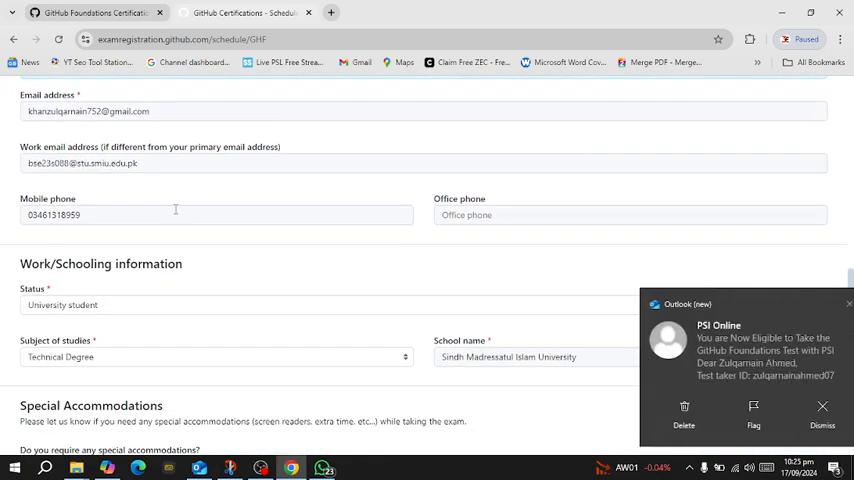
scroll("down", 3)
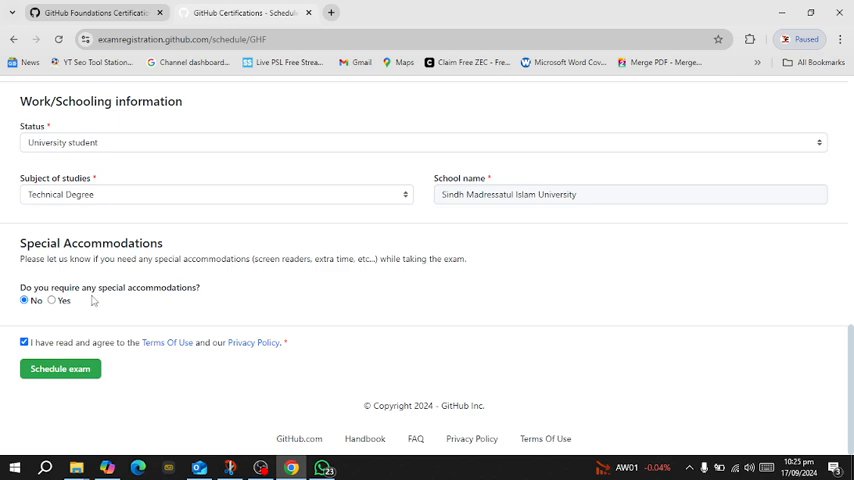
mouse_move(37, 274)
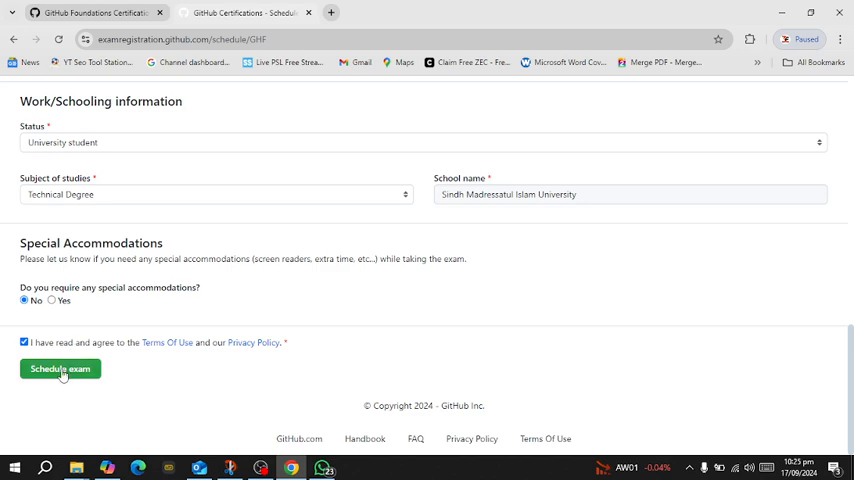
left_click(60, 369)
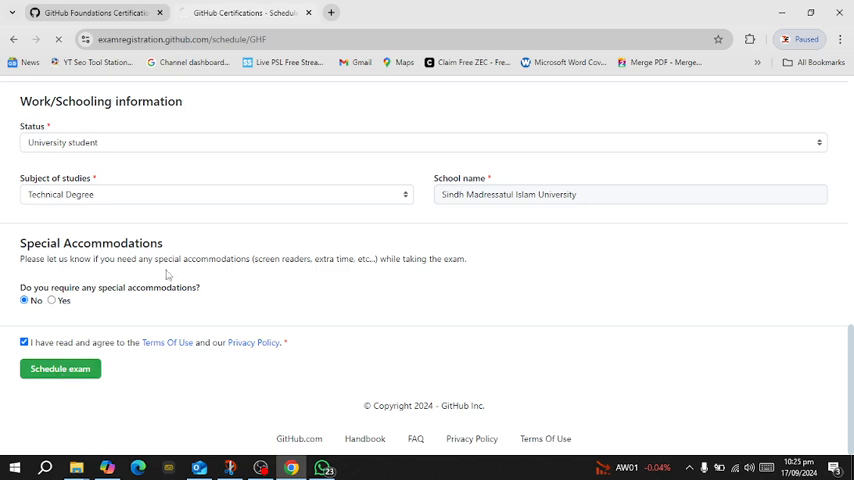
mouse_move(196, 186)
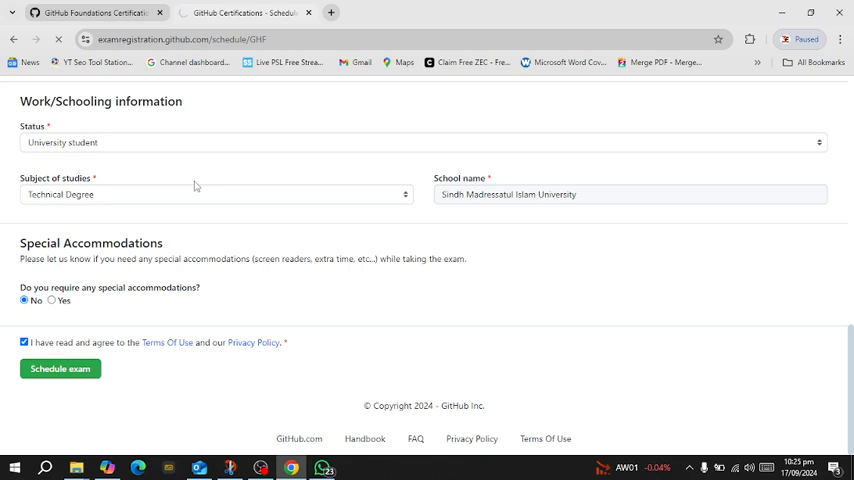
Step: Load the PSI GitHub landing page and scroll to the Program Info overview and View Available Tests
left_click(60, 368)
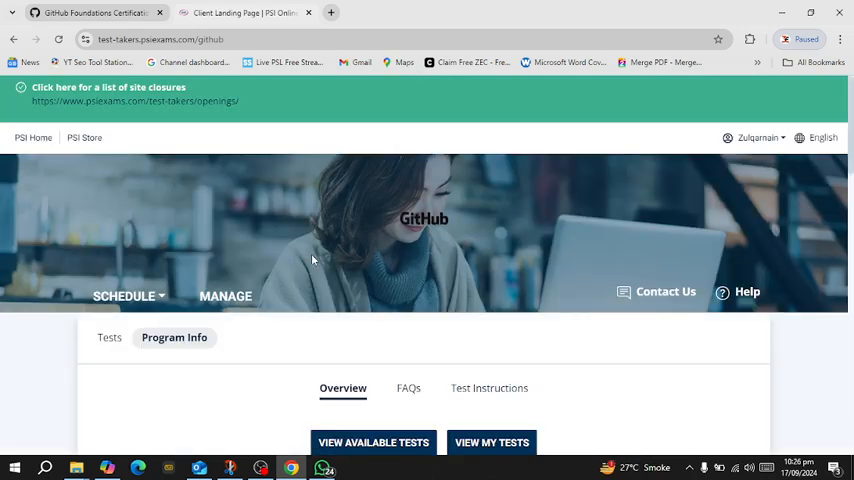
scroll("down", 3)
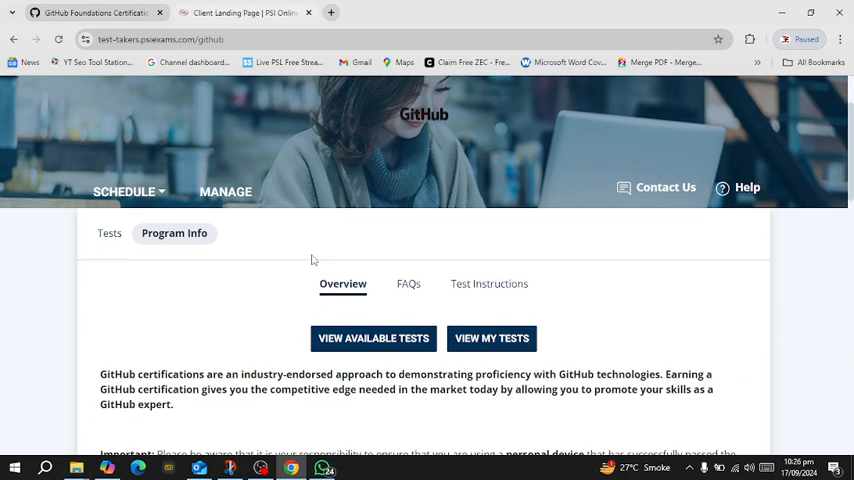
scroll("down", 3)
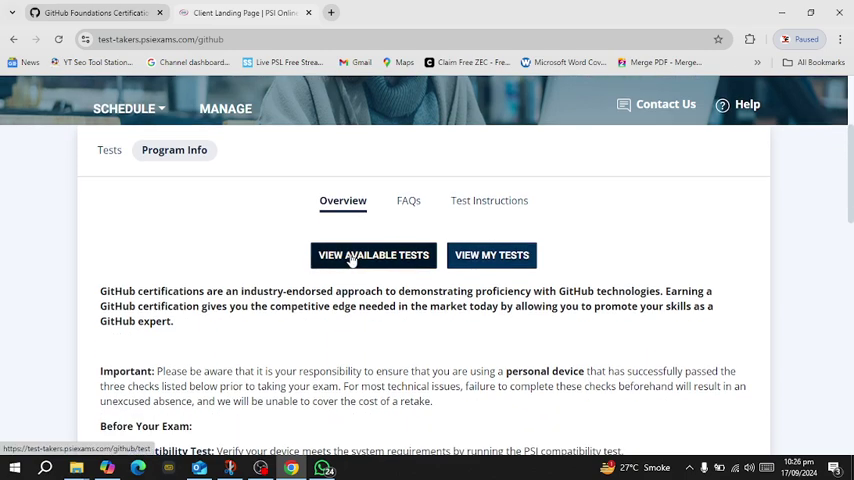
Step: List available tests, showing GitHub Foundations (Non-Proctored) as eligible and GitHub Actions as not eligible
left_click(373, 255)
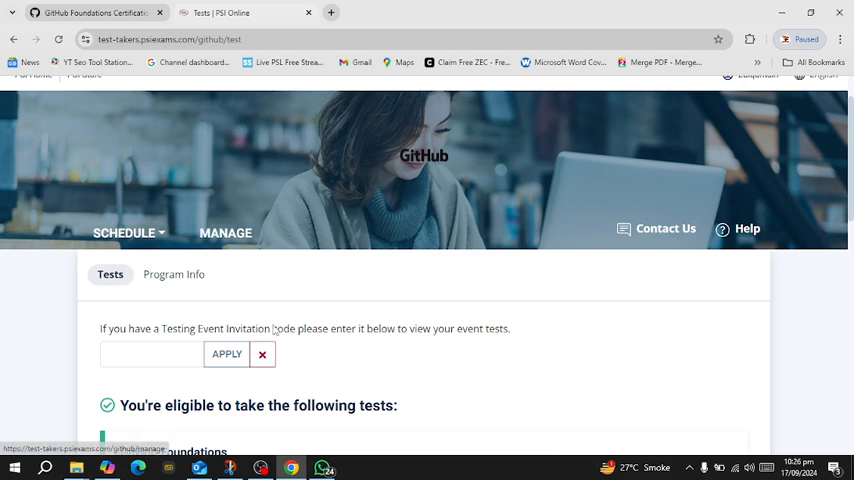
scroll("down", 3)
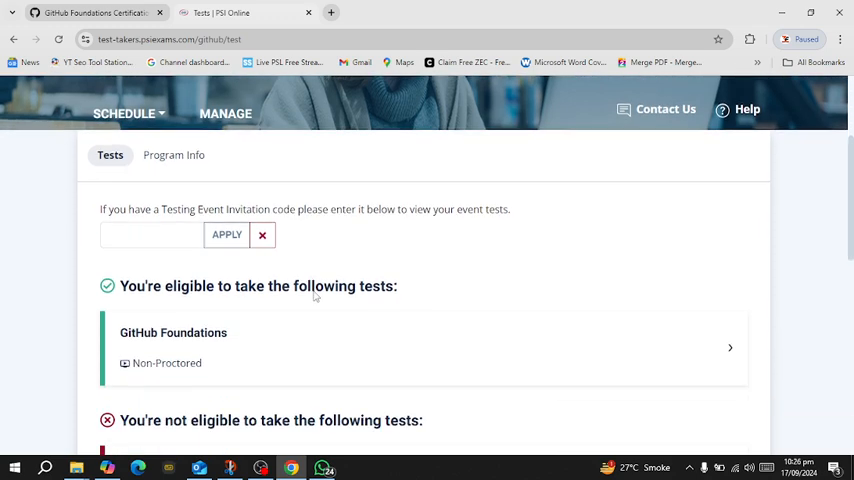
scroll("down", 3)
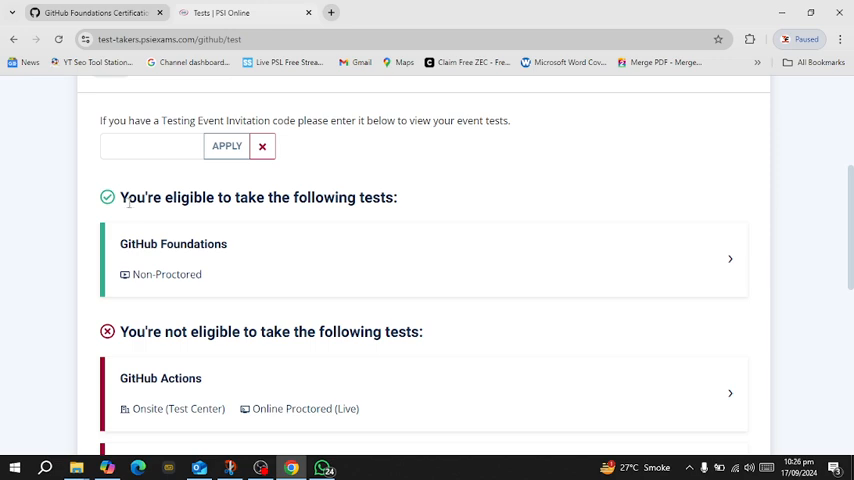
mouse_move(152, 216)
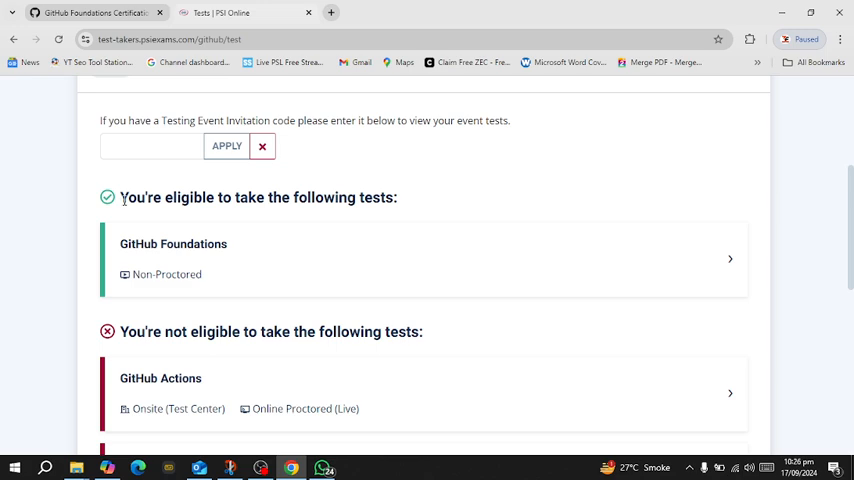
mouse_move(238, 242)
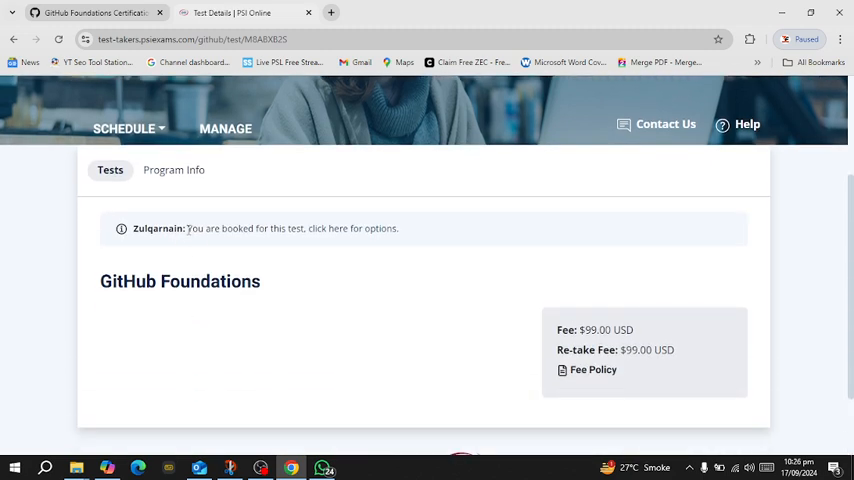
mouse_move(193, 220)
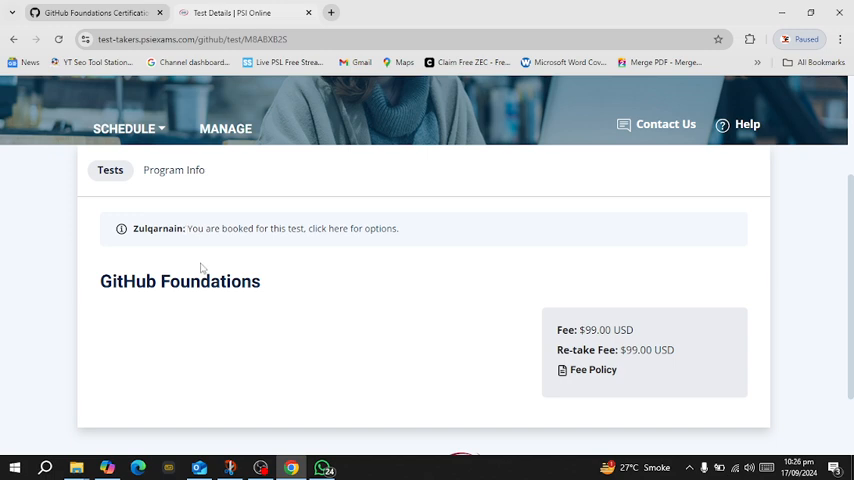
mouse_move(193, 225)
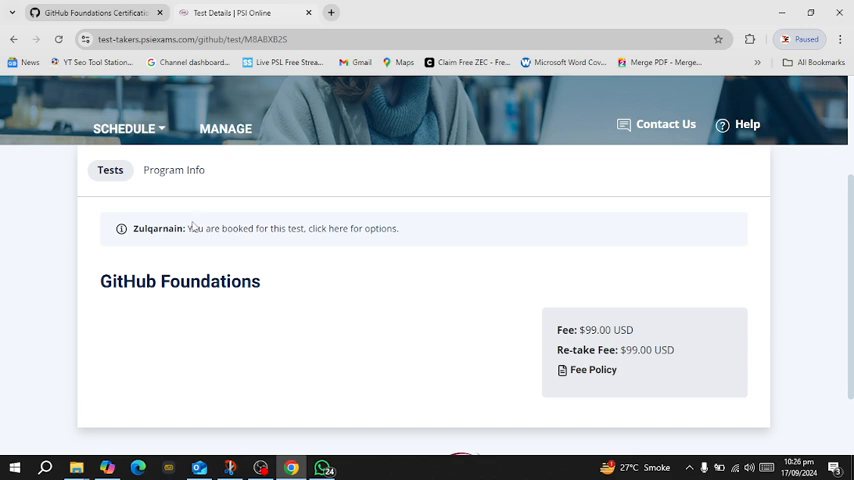
mouse_move(174, 170)
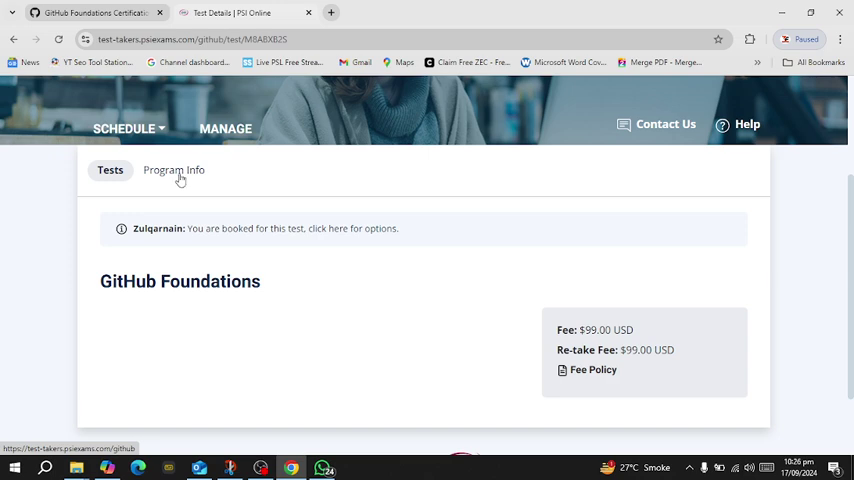
Step: Browse the Program Info overview to the exam preparation checklist and technical support notes
left_click(174, 169)
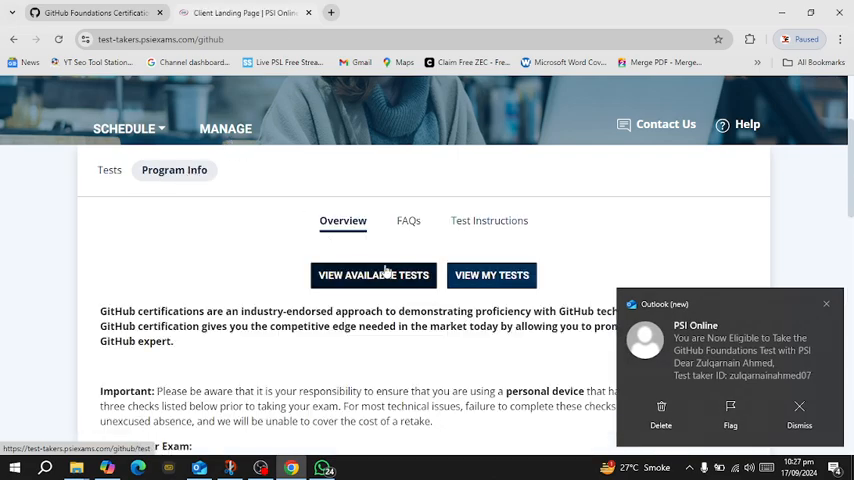
scroll("down", 3)
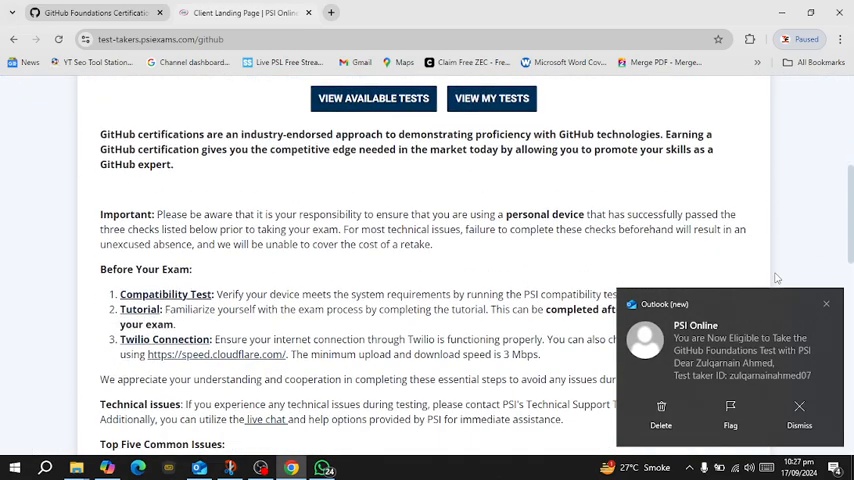
left_click(799, 425)
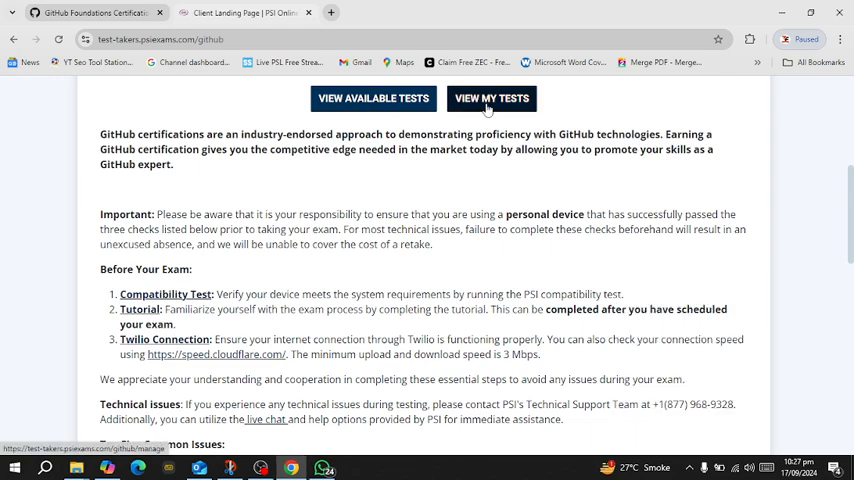
scroll("up", 3)
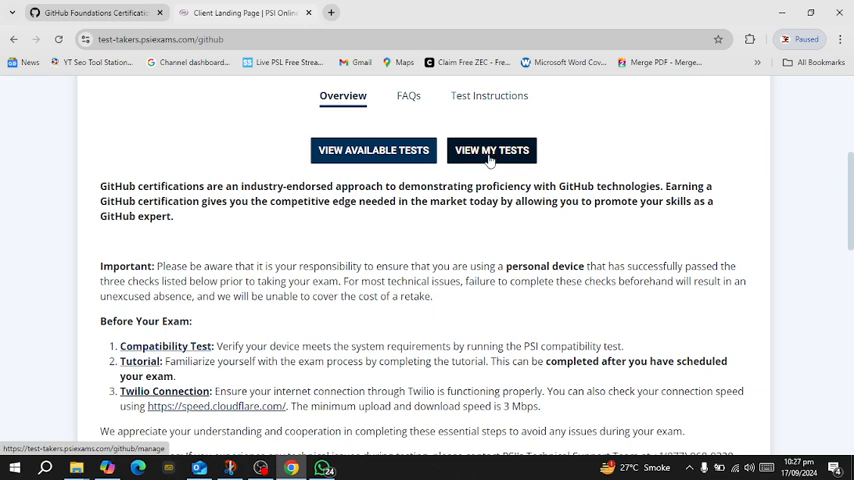
left_click(491, 150)
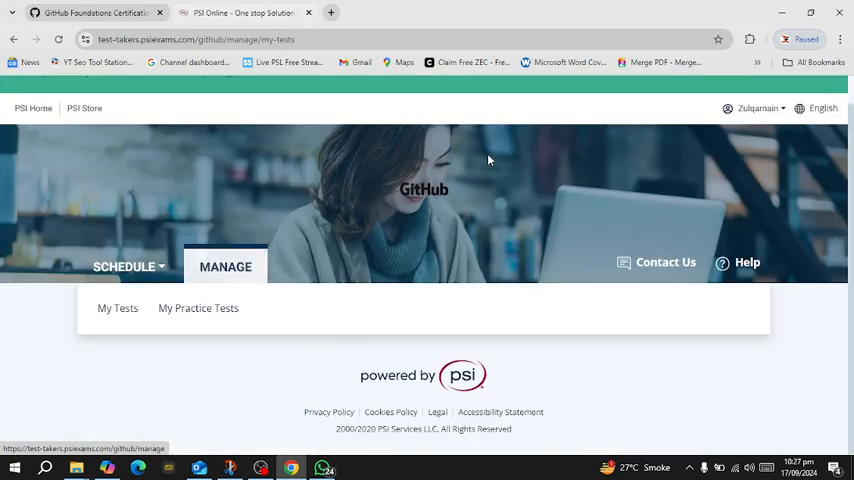
left_click(118, 308)
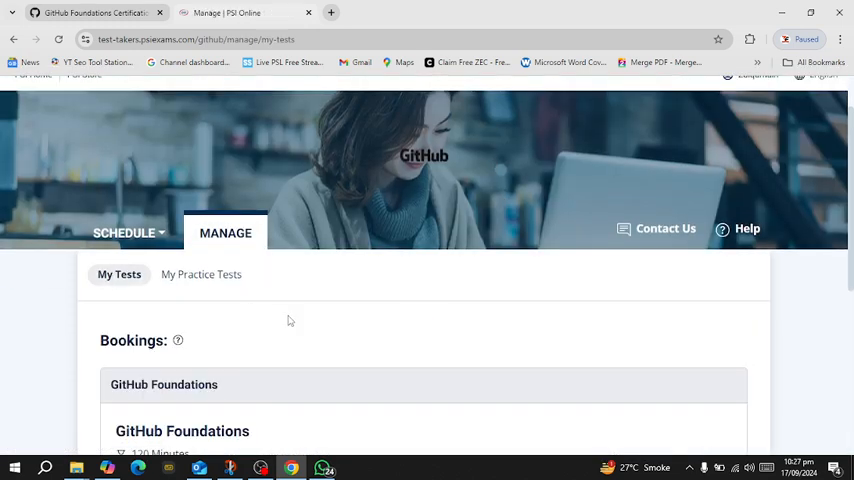
scroll("down", 3)
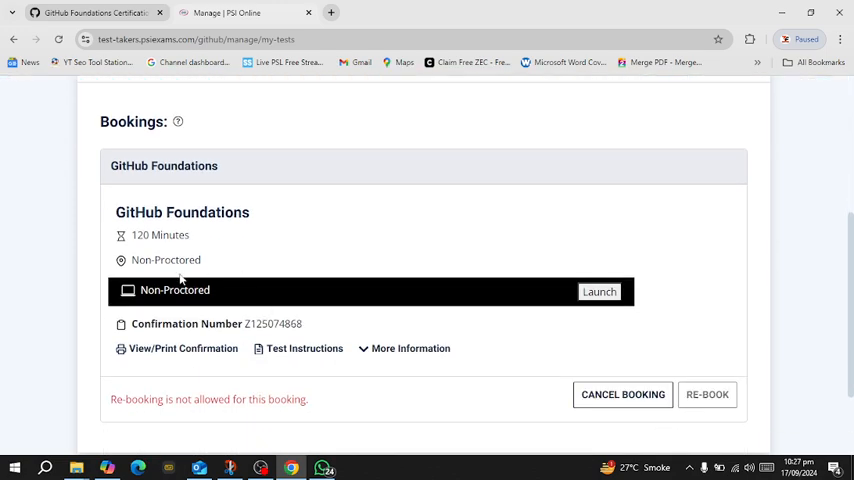
scroll("down", 3)
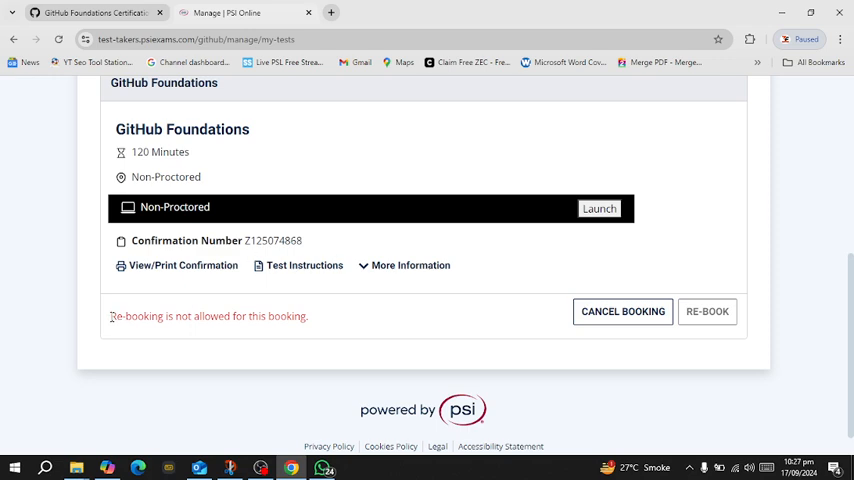
mouse_move(319, 302)
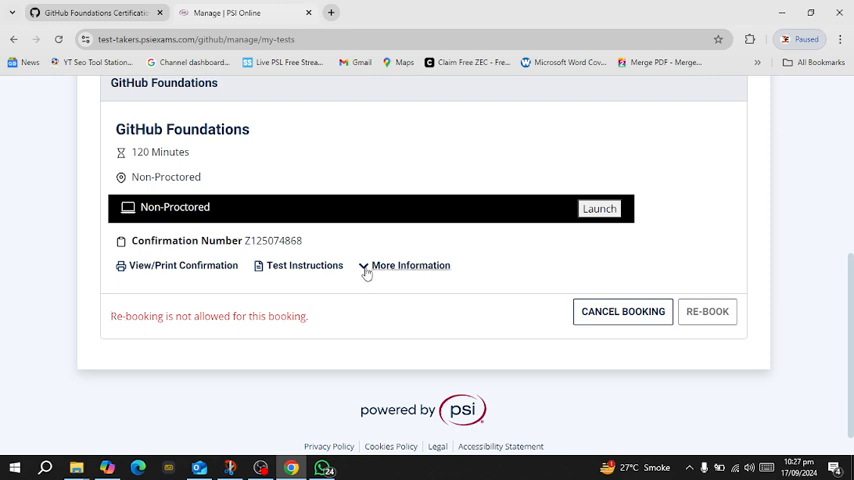
Step: Expand More Information on the Foundations booking to view the Order Summary: $99.00 discounted to $0.00 paid
left_click(410, 265)
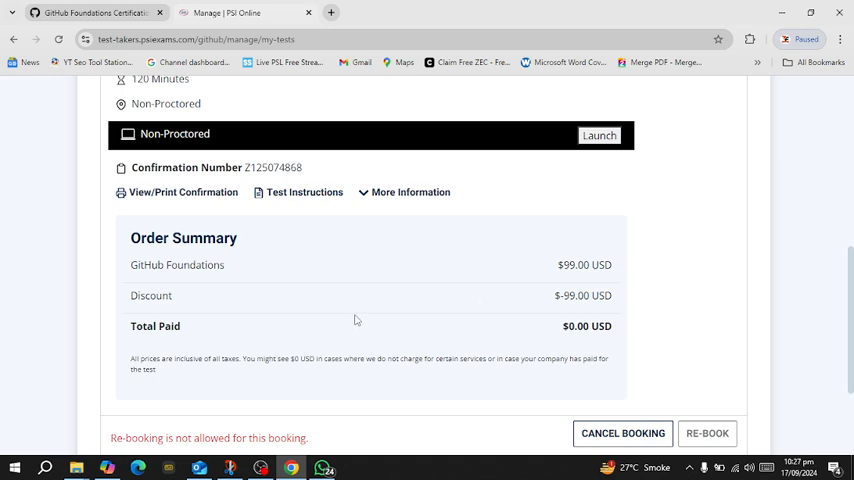
scroll("down", 3)
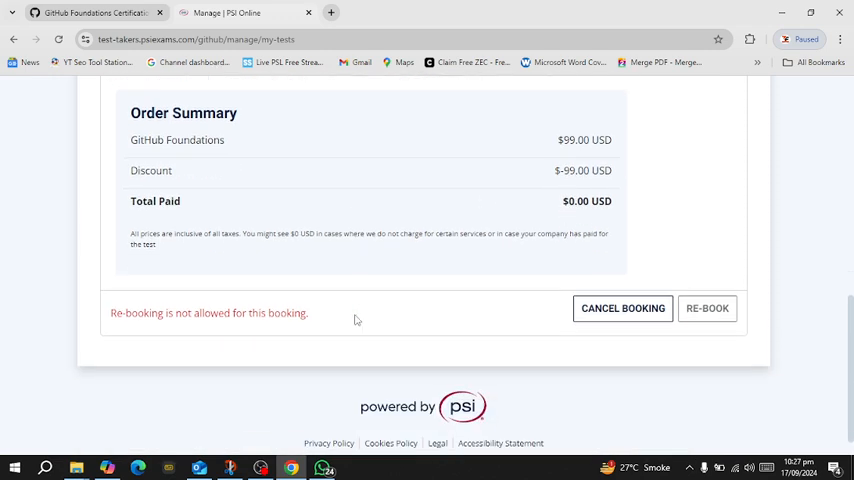
scroll("up", 3)
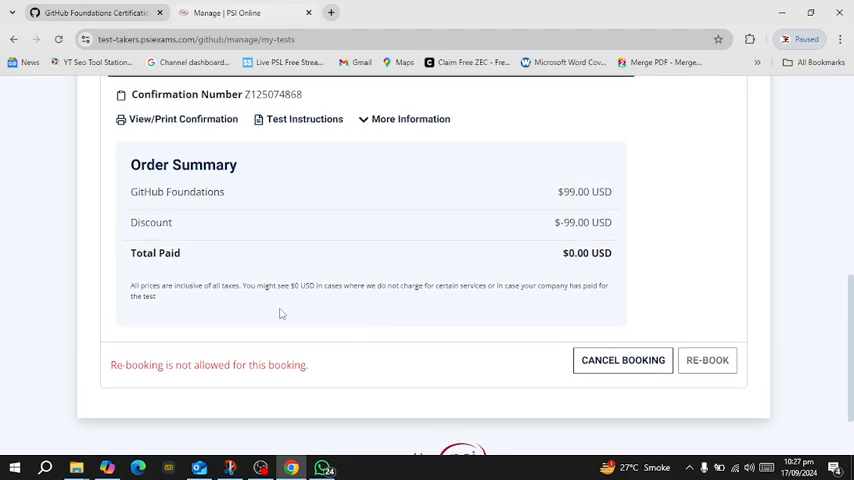
scroll("up", 3)
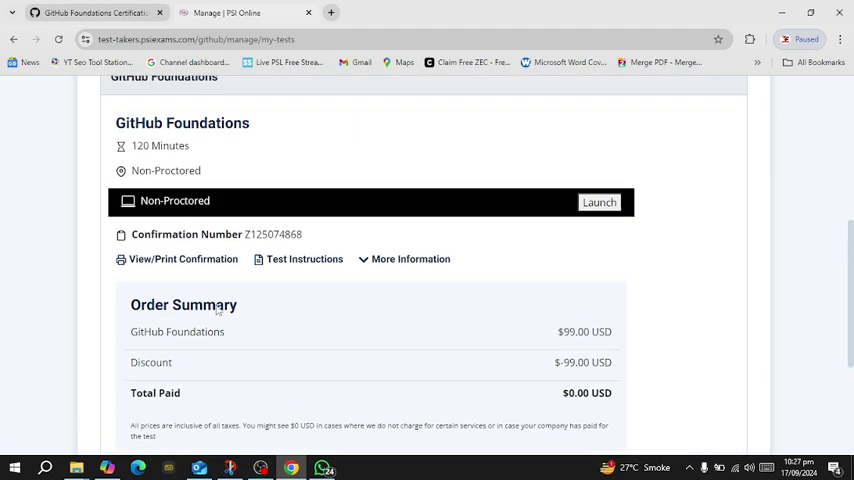
scroll("up", 3)
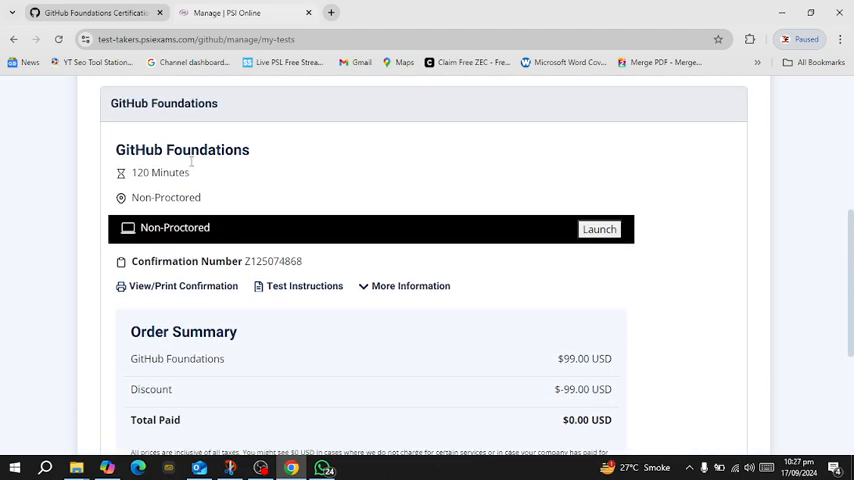
mouse_move(265, 219)
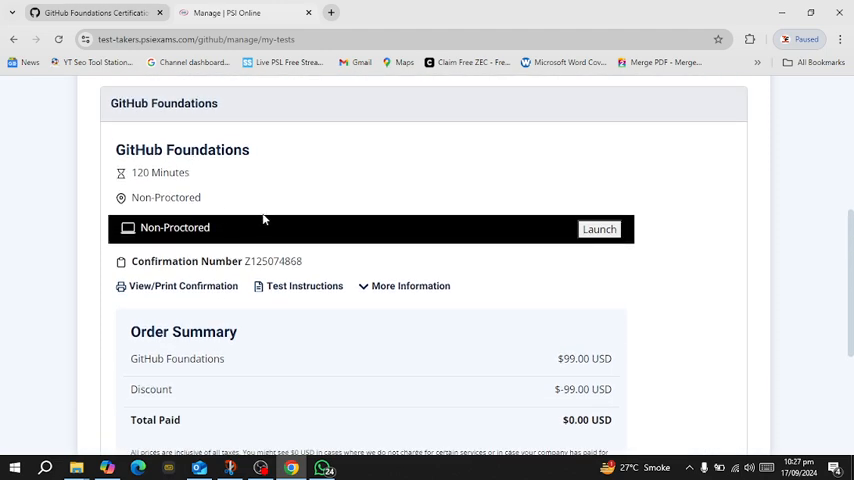